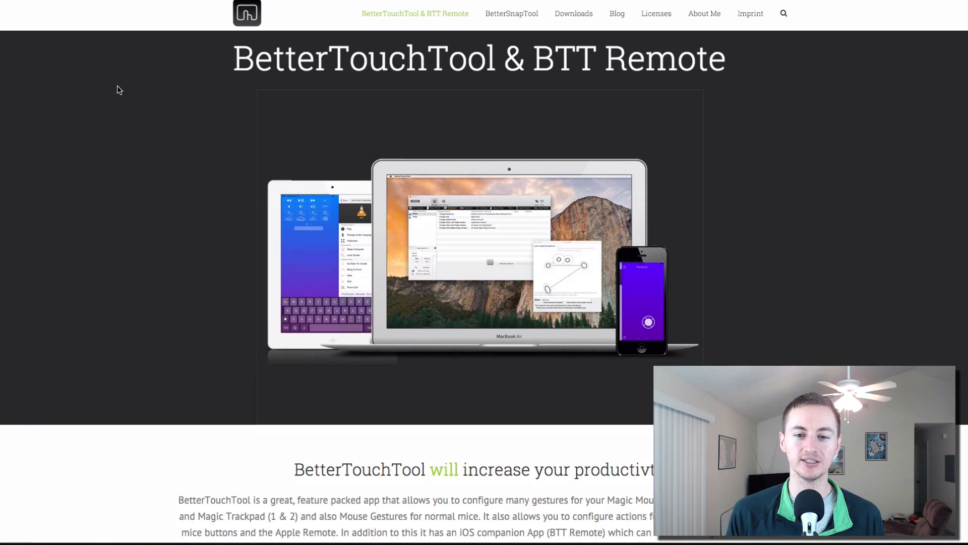
Step: Scroll down the f.lux page at justgetflux.com before moving on to the GIMP site
scroll(down, 3)
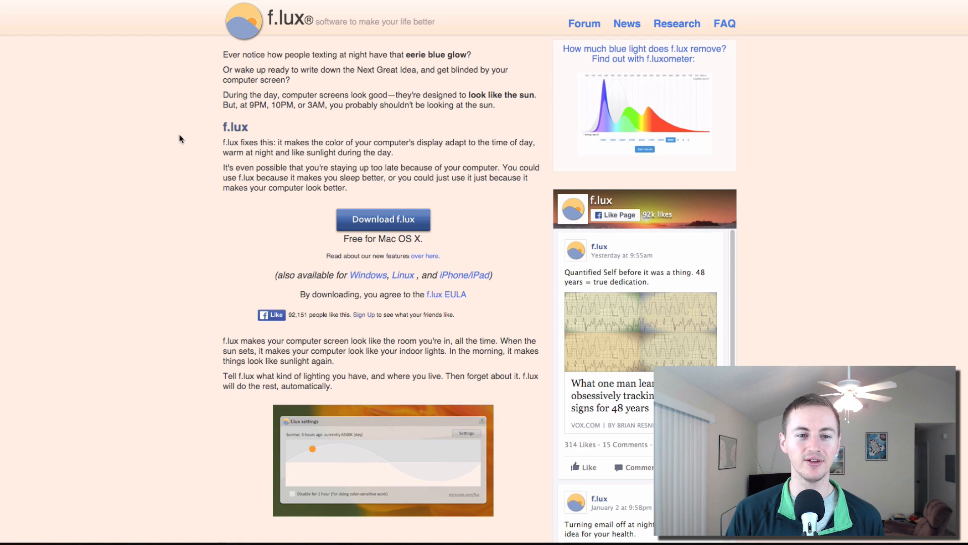
mouse_move(256, 117)
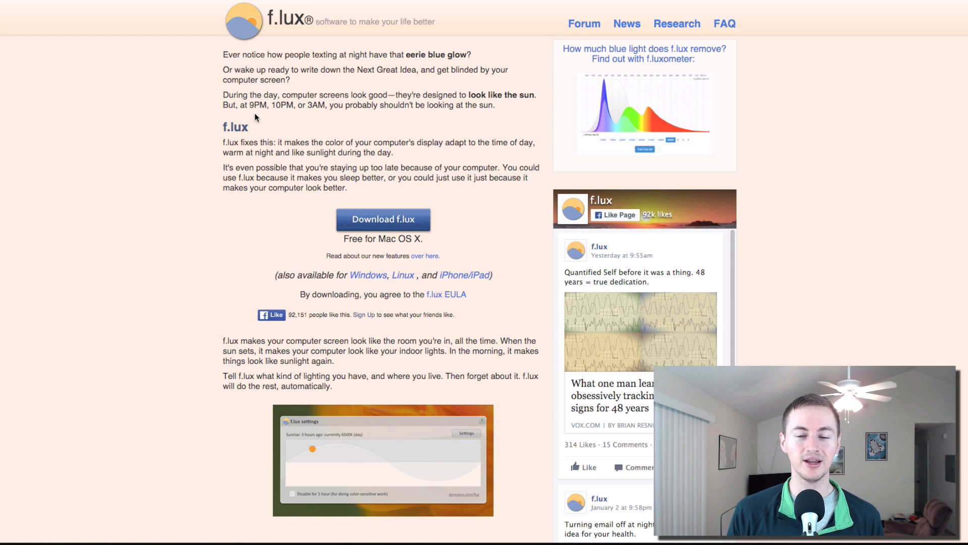
mouse_move(303, 88)
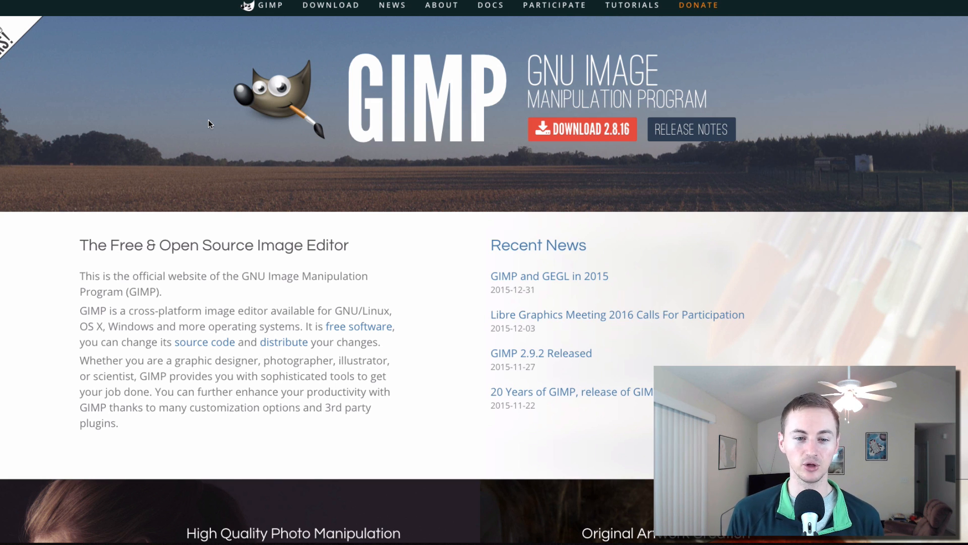
mouse_move(297, 139)
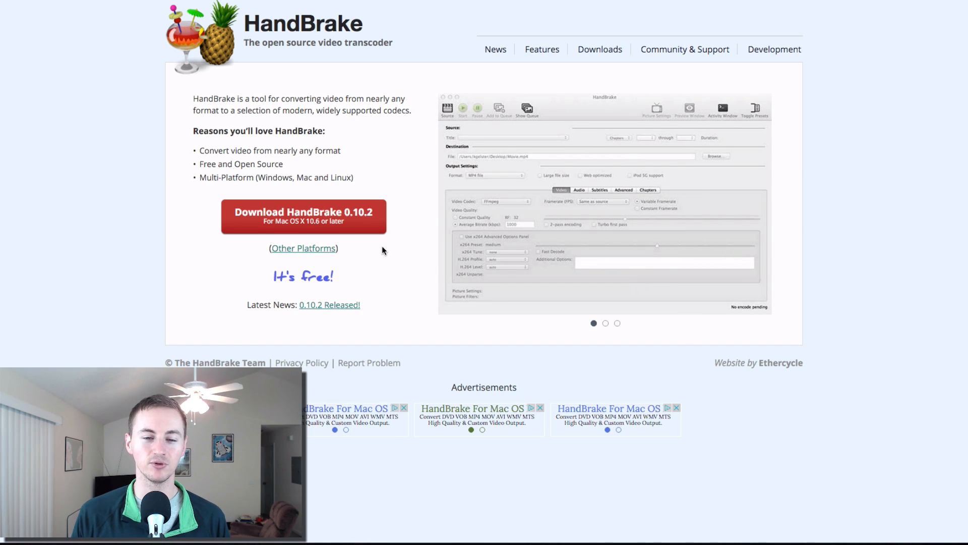
Step: Click on the HandBrake.fr homepage while describing the open source video transcoder
click(616, 322)
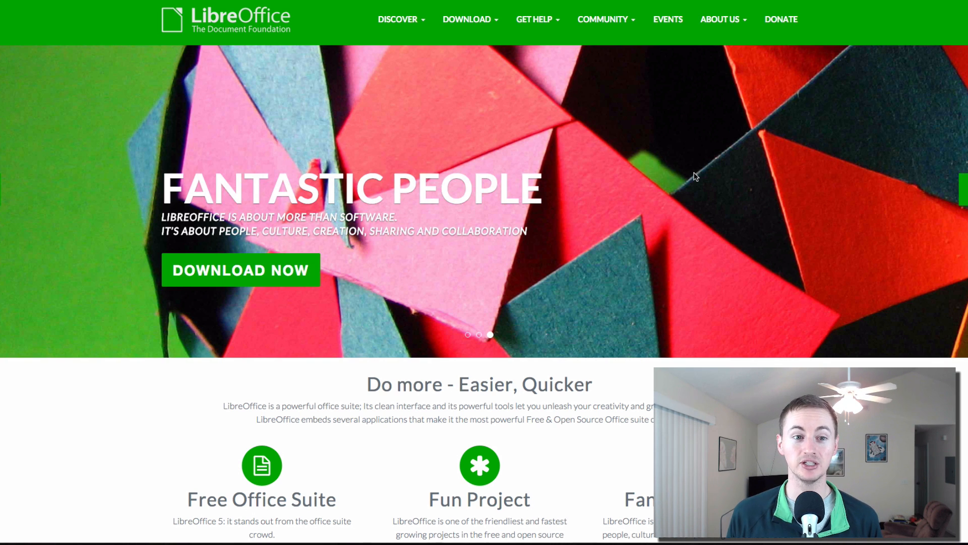
mouse_move(574, 77)
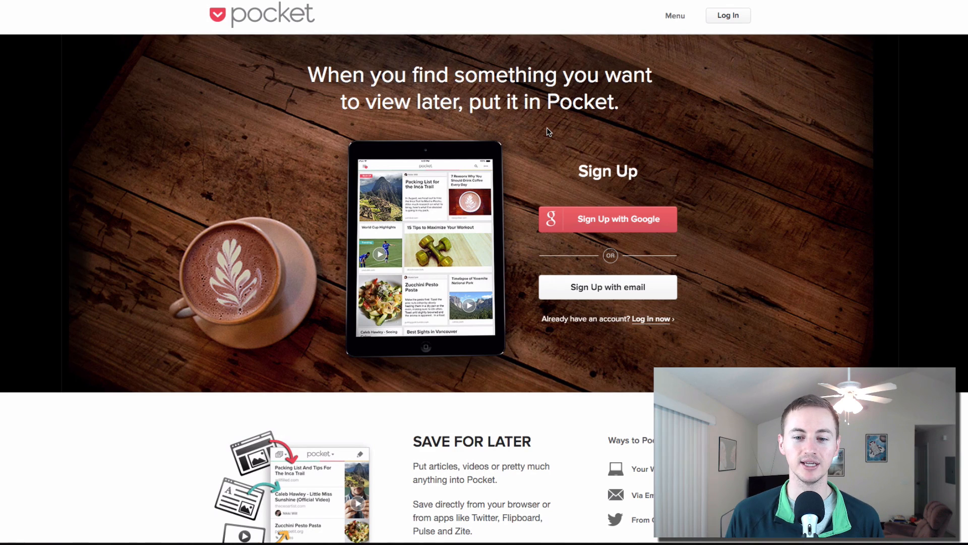
mouse_move(562, 115)
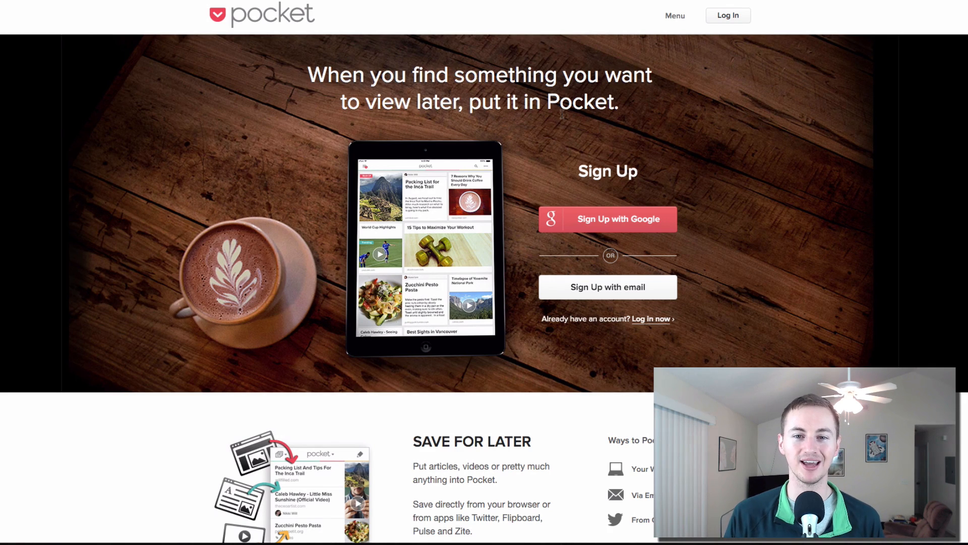
mouse_move(573, 5)
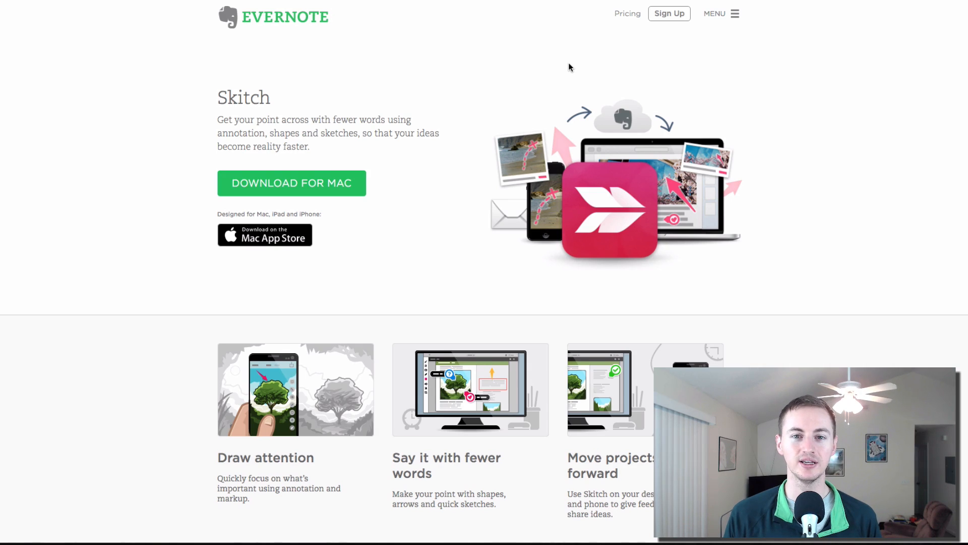
mouse_move(559, 87)
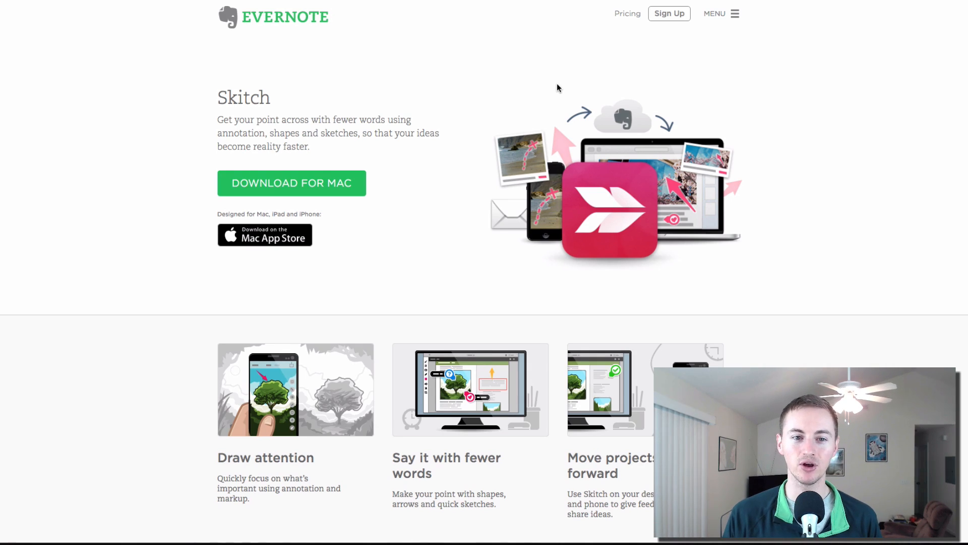
mouse_move(599, 24)
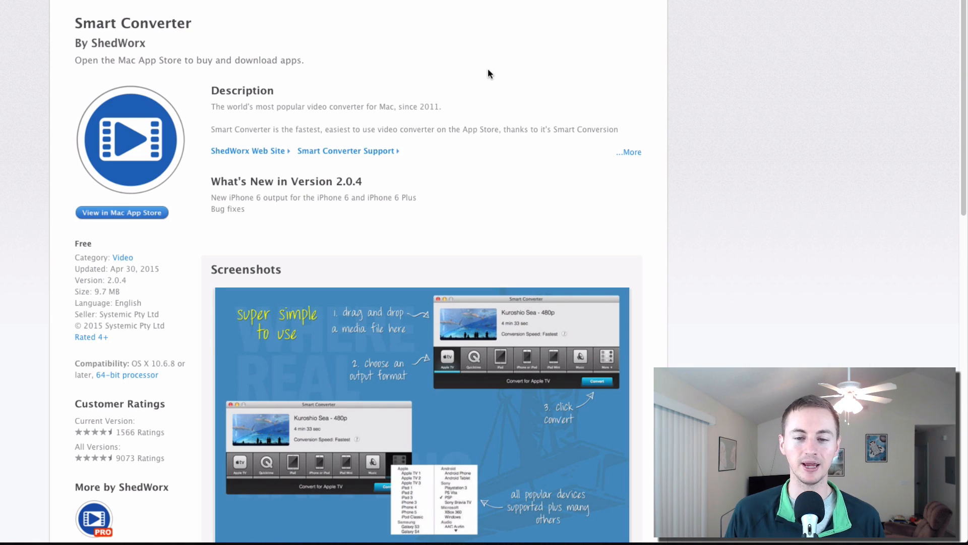
mouse_move(494, 77)
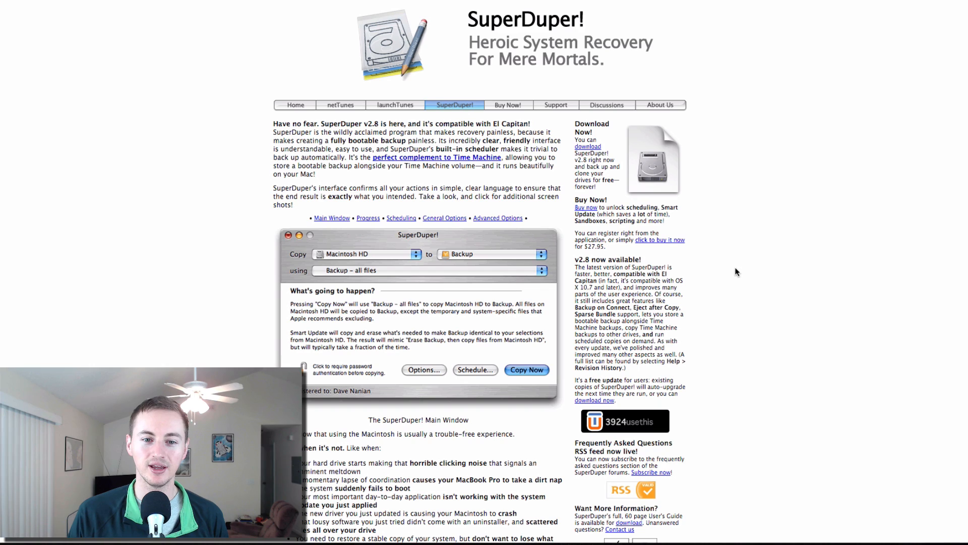
mouse_move(813, 275)
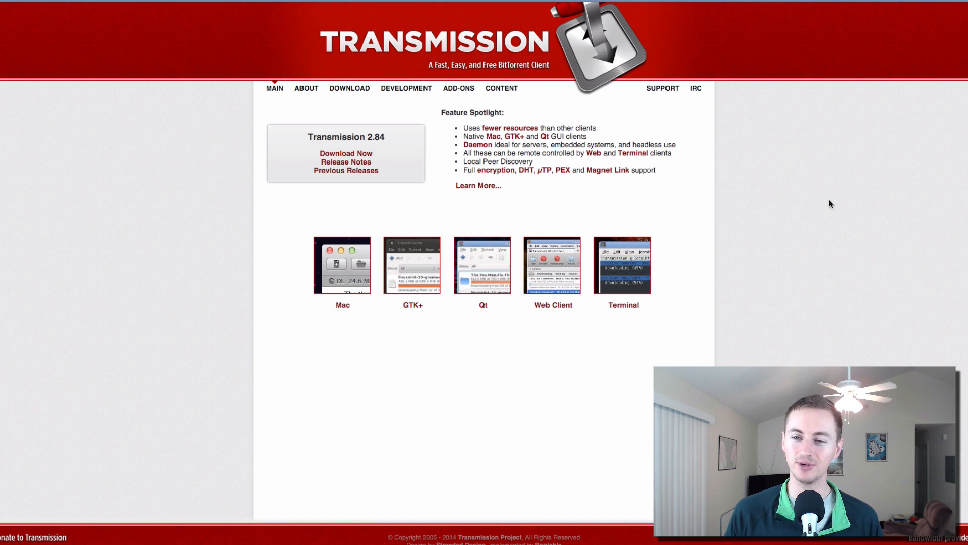
mouse_move(867, 178)
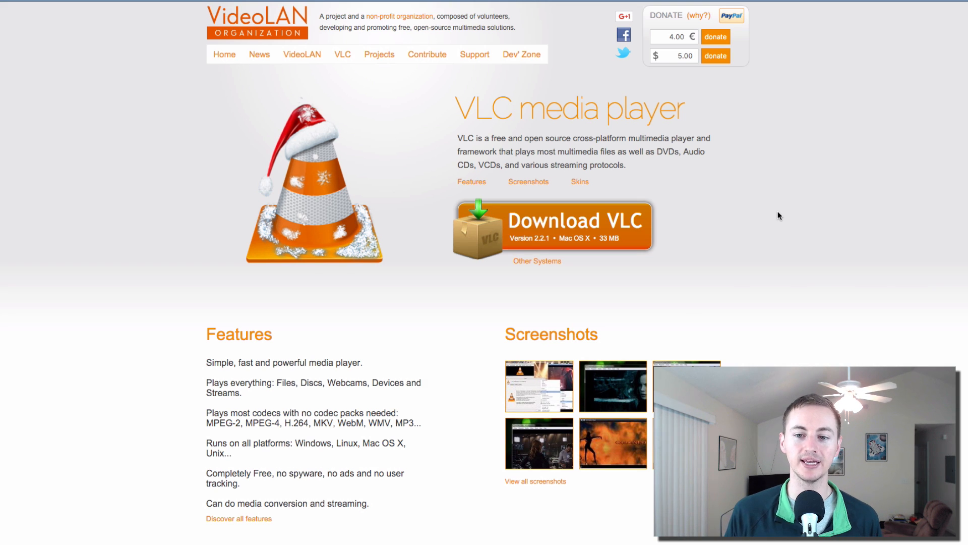
mouse_move(845, 250)
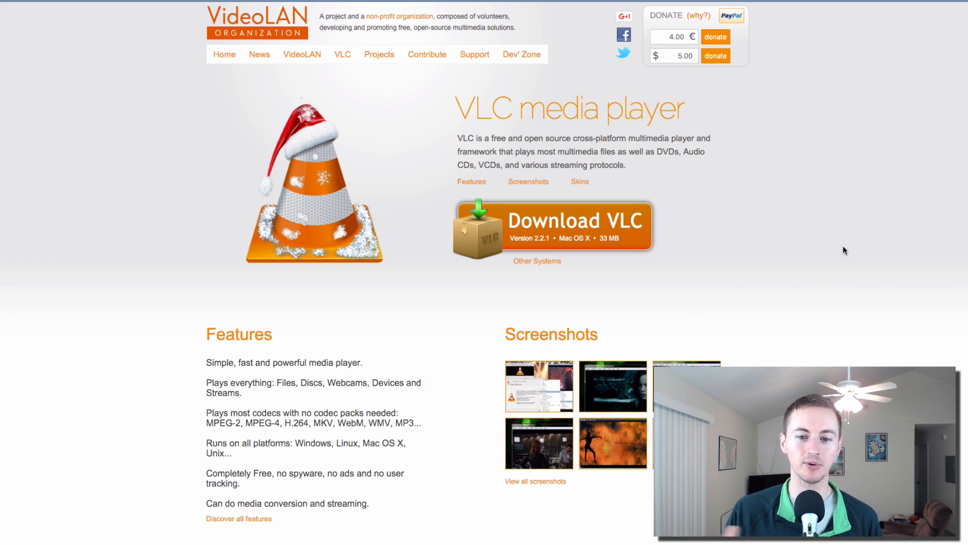
mouse_move(961, 42)
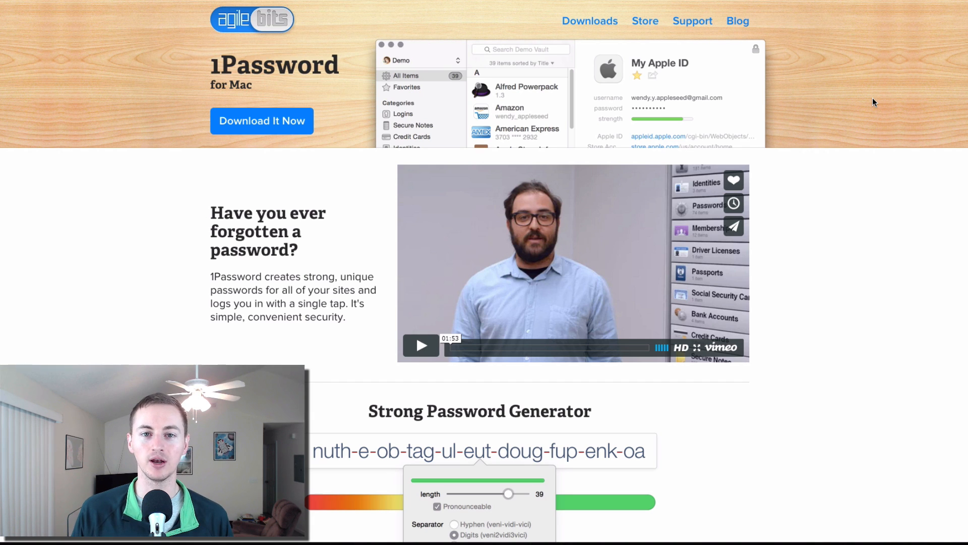
mouse_move(870, 165)
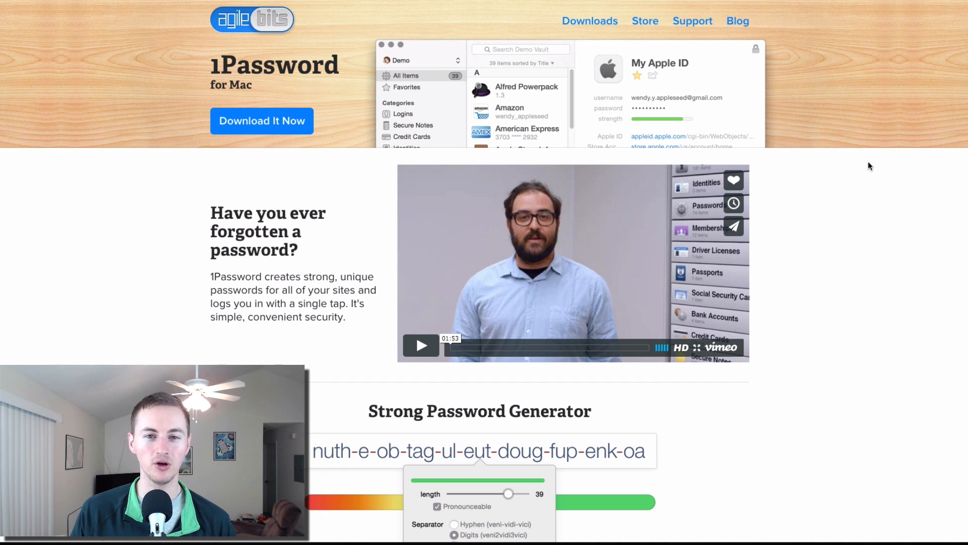
mouse_move(905, 90)
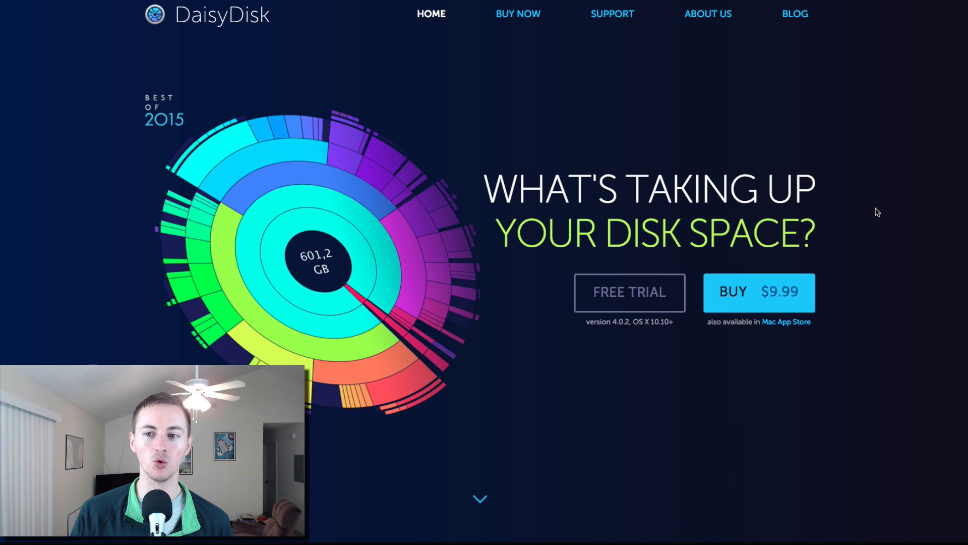
mouse_move(924, 175)
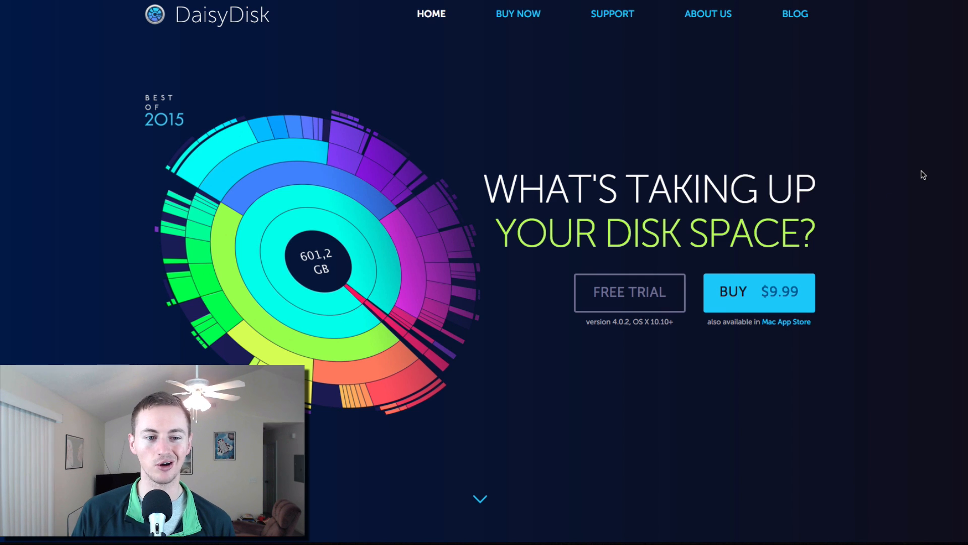